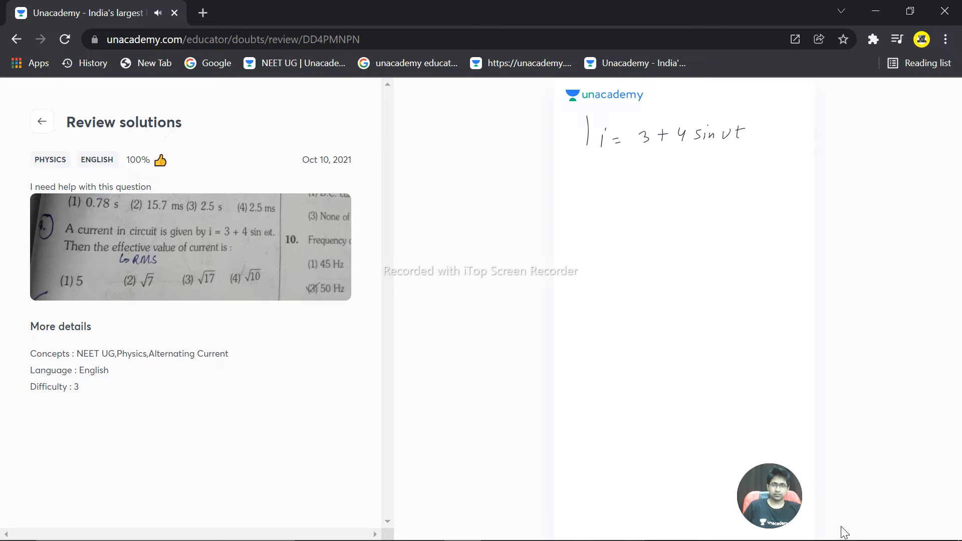
Step: Draw a rectangle around the equation i = 3 + 4 sin ωt
{"action": "left_click_drag", "start_coordinate": [582, 114], "coordinate": [761, 153]}
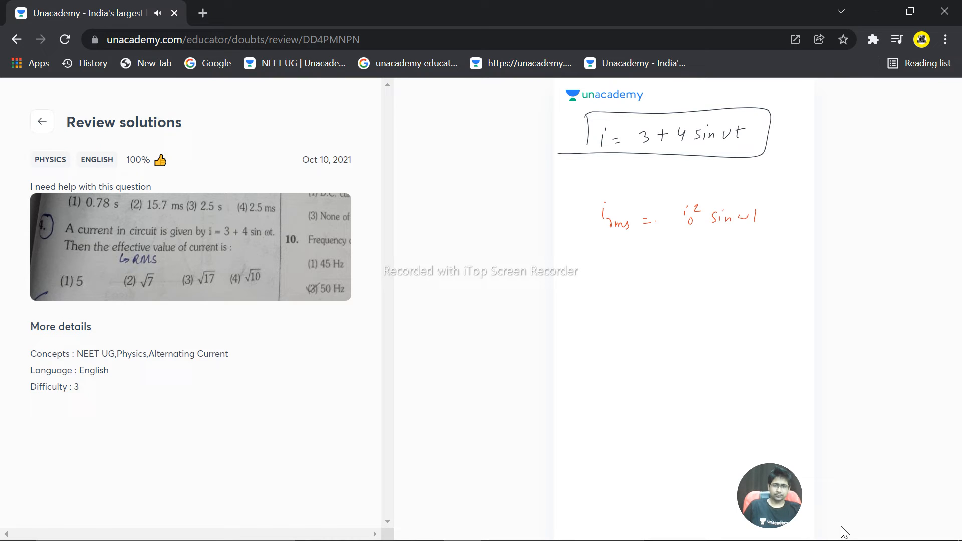
Step: Start a handwritten blue line near the top of the new blank page
{"action": "left_click_drag", "start_coordinate": [675, 248], "coordinate": [779, 245]}
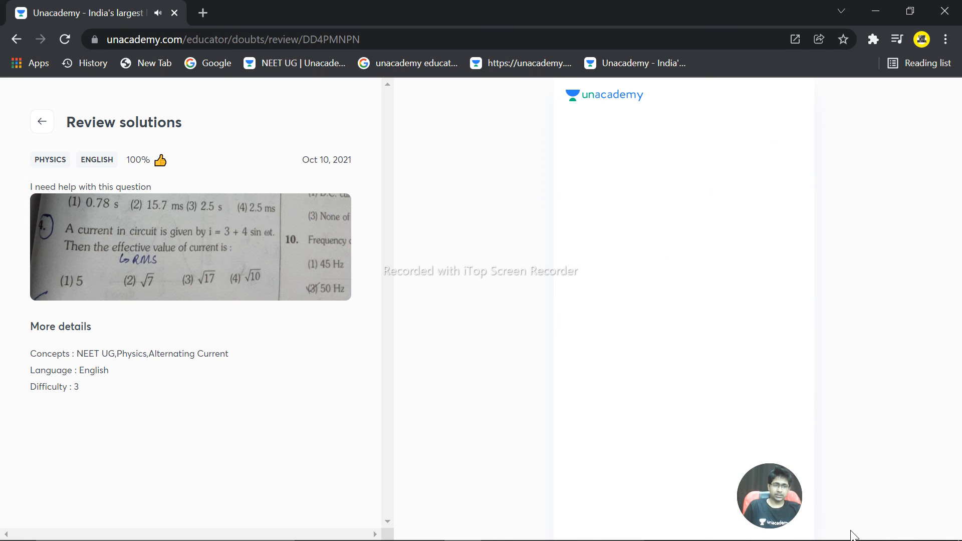
{"action": "left_click_drag", "start_coordinate": [607, 173], "coordinate": [665, 175]}
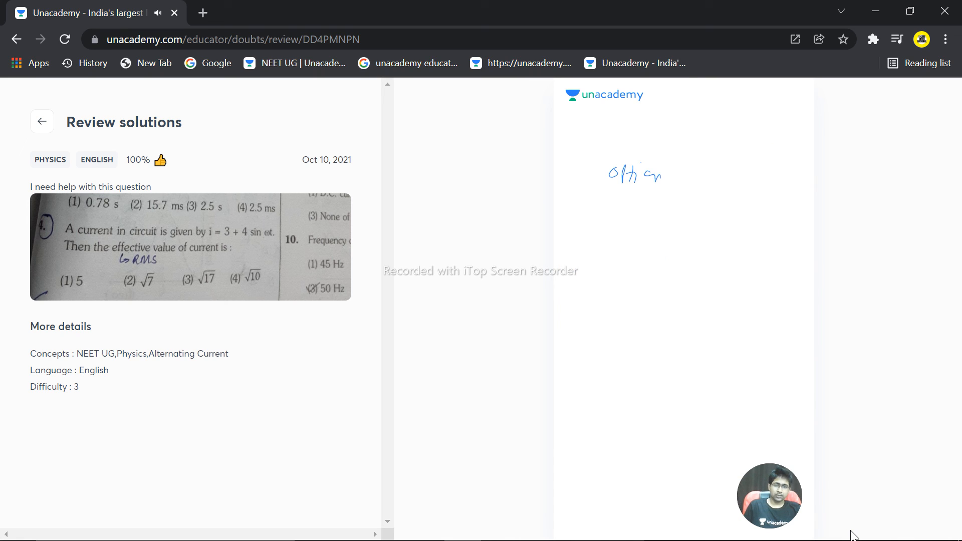